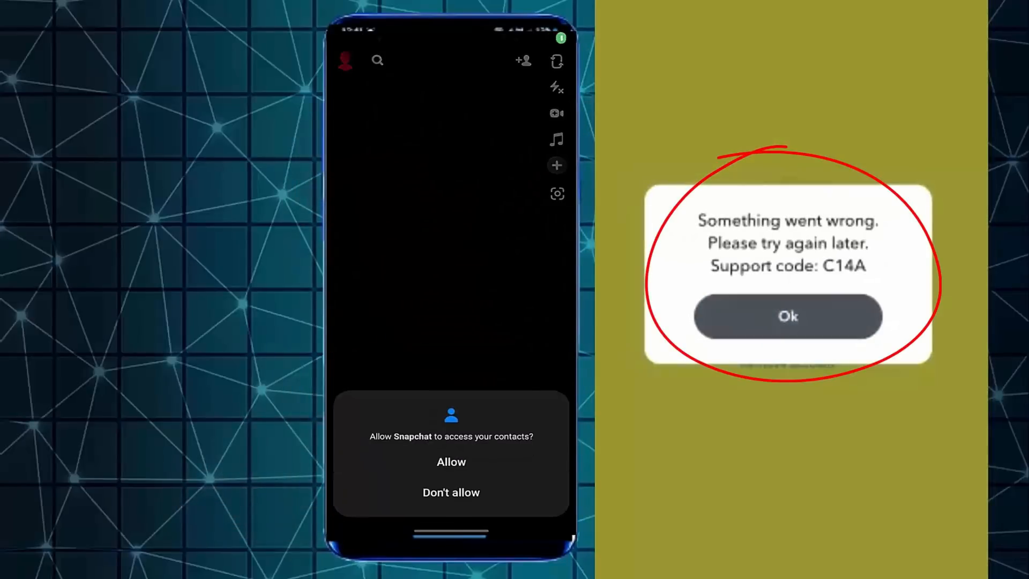
# Step: Answer Snapchat's contacts prompt, turn on camera access, and go to the empty Add Friends page
pyautogui.click(451, 460)
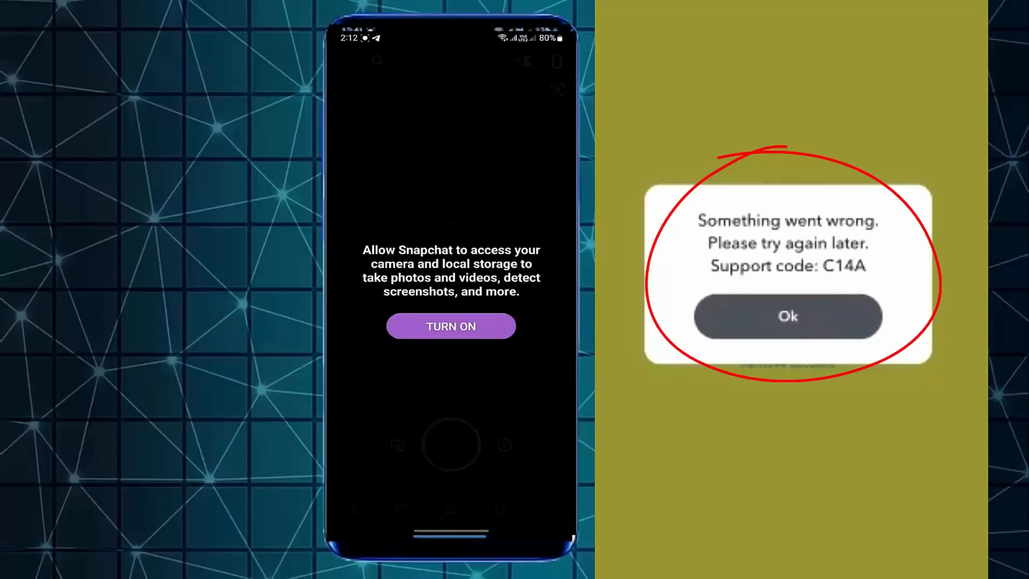
pyautogui.click(451, 326)
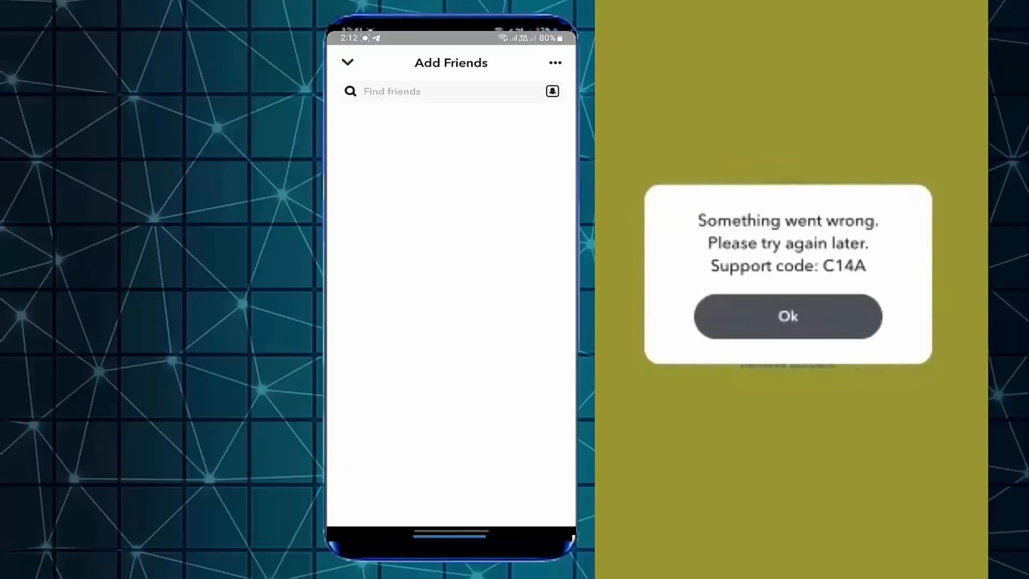
pyautogui.click(787, 316)
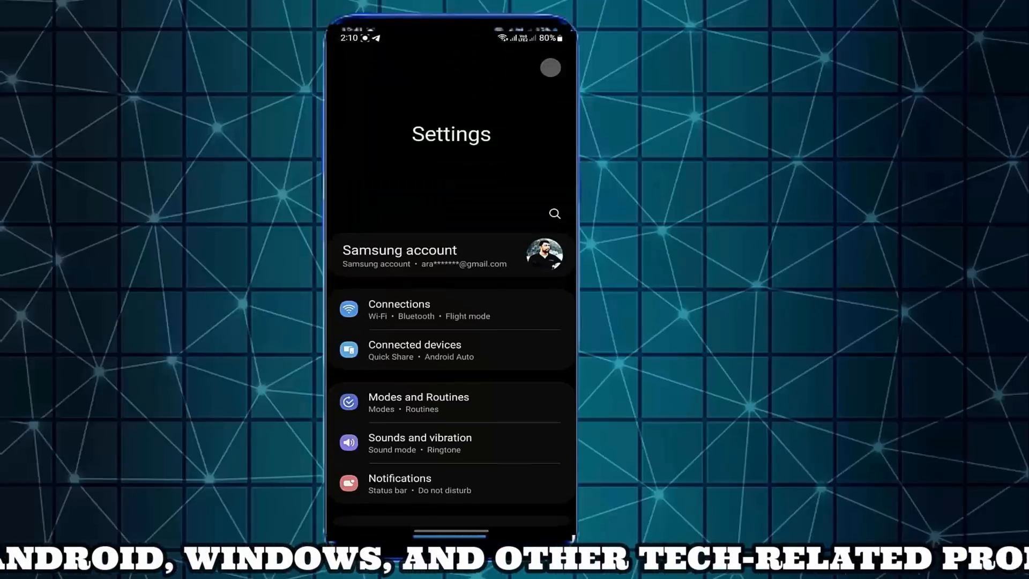
# Step: Reach the Apps entry in Settings and bring up the installed apps list
pyautogui.scroll(-3)
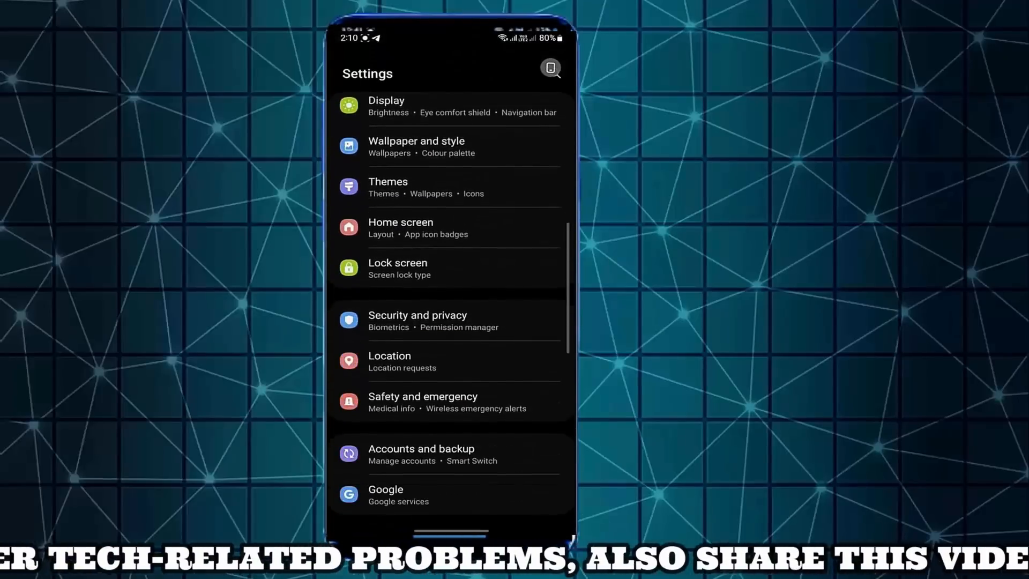
pyautogui.scroll(-3)
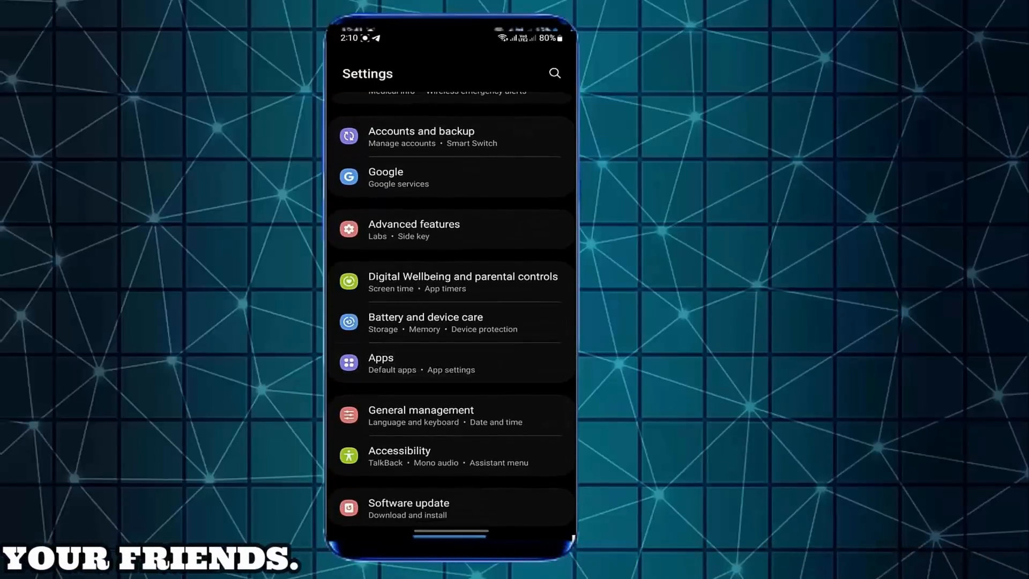
pyautogui.click(380, 363)
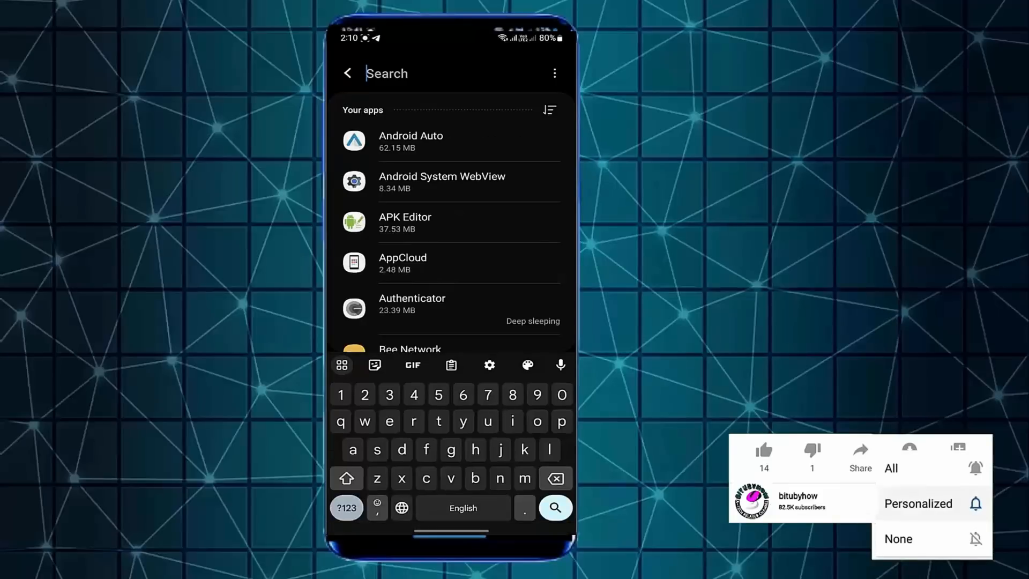
# Step: Search 'sn', open Snapchat's app info and enable 'Remove permissions if app is unused'
pyautogui.write('sn')
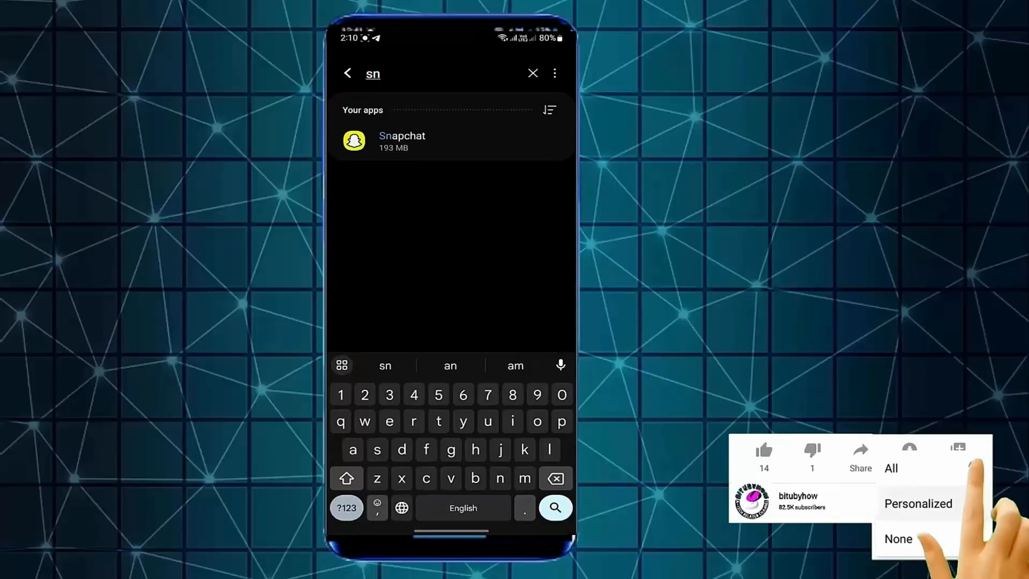
pyautogui.click(401, 140)
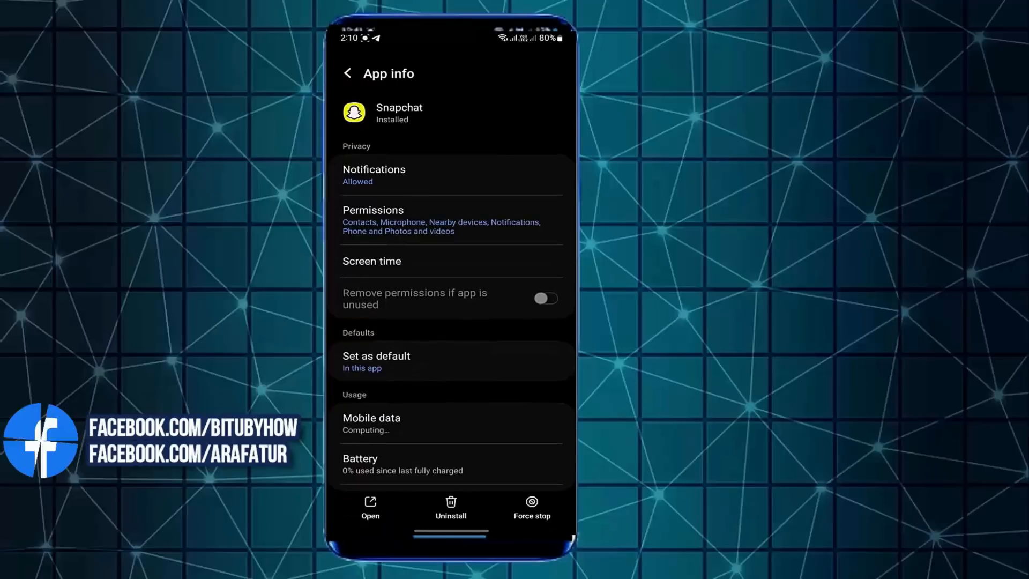
pyautogui.click(545, 299)
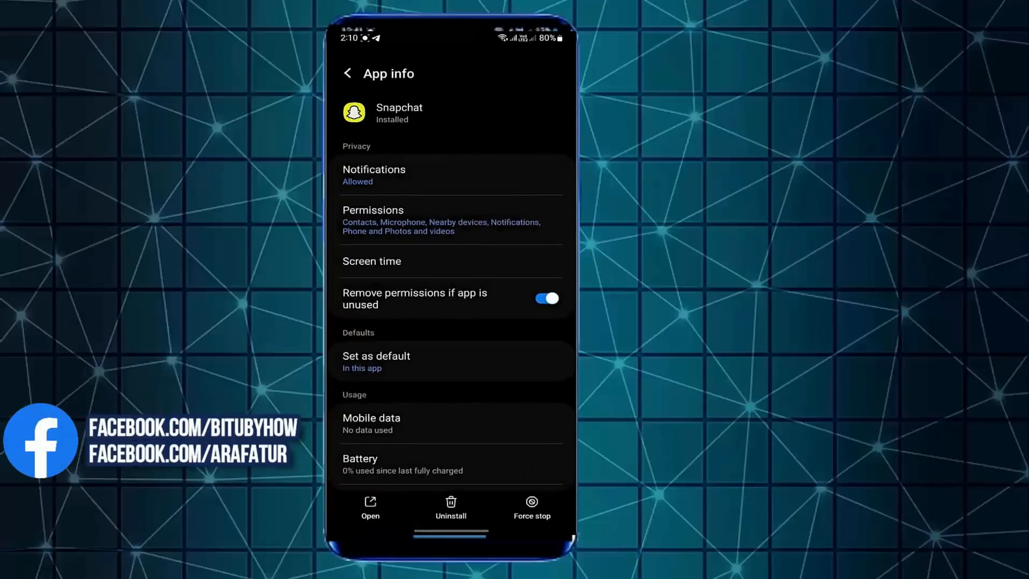
pyautogui.scroll(-3)
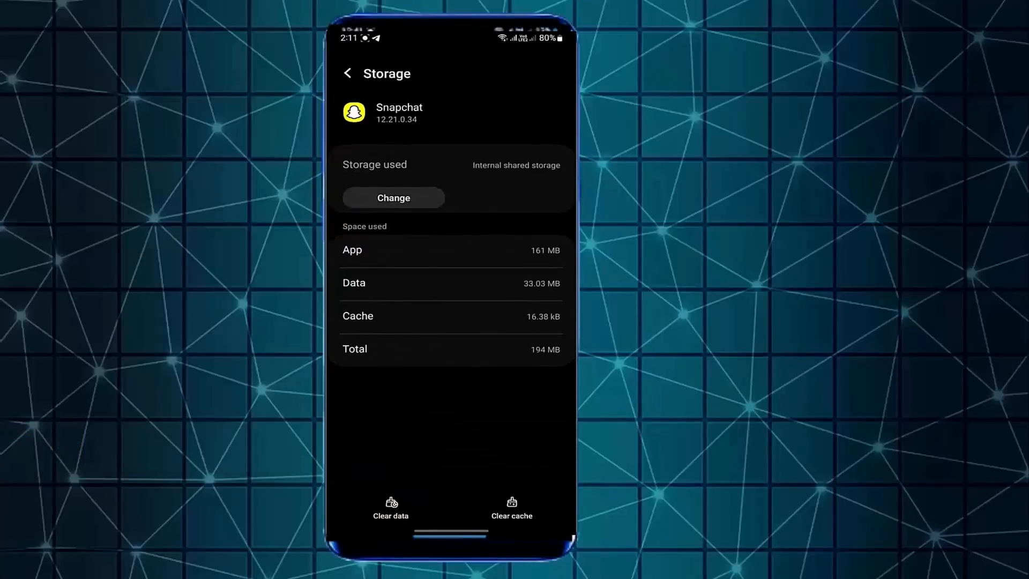
# Step: Clear Snapchat's cache, then delete all its stored data and confirm with Delete
pyautogui.click(390, 509)
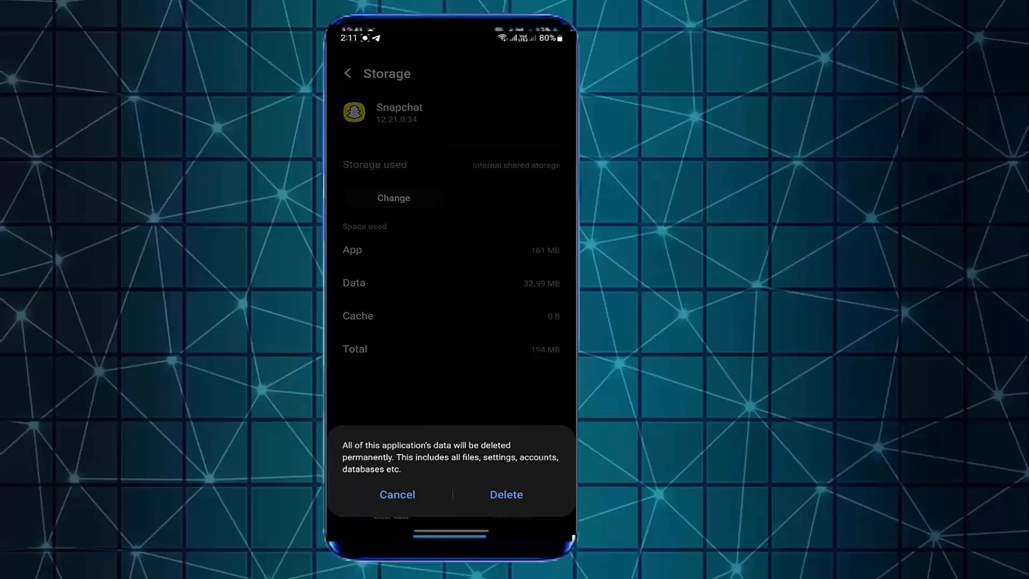
pyautogui.click(505, 494)
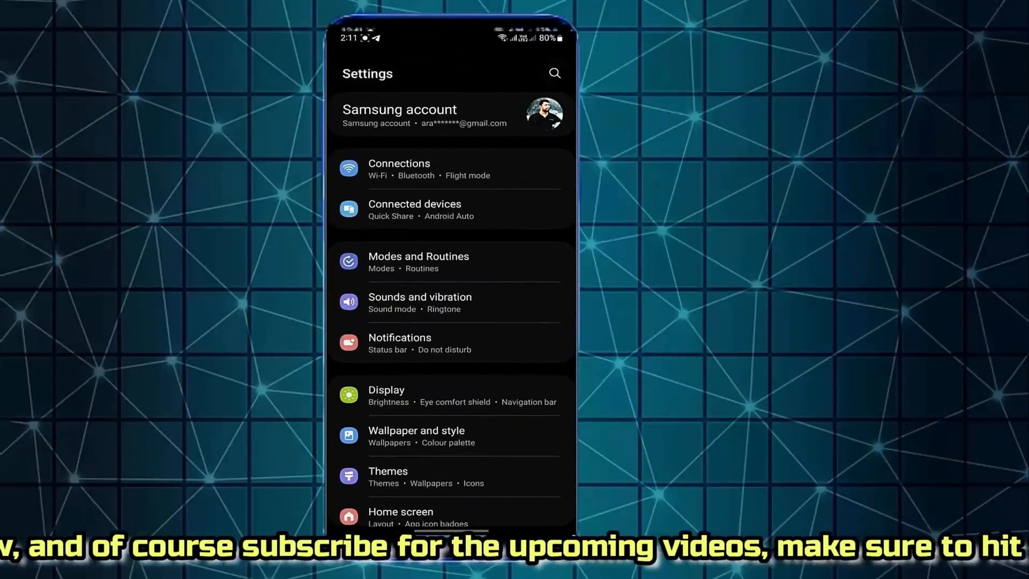
# Step: Search 'date', toggle Automatic date and time off and back on, then leave the page
pyautogui.click(554, 73)
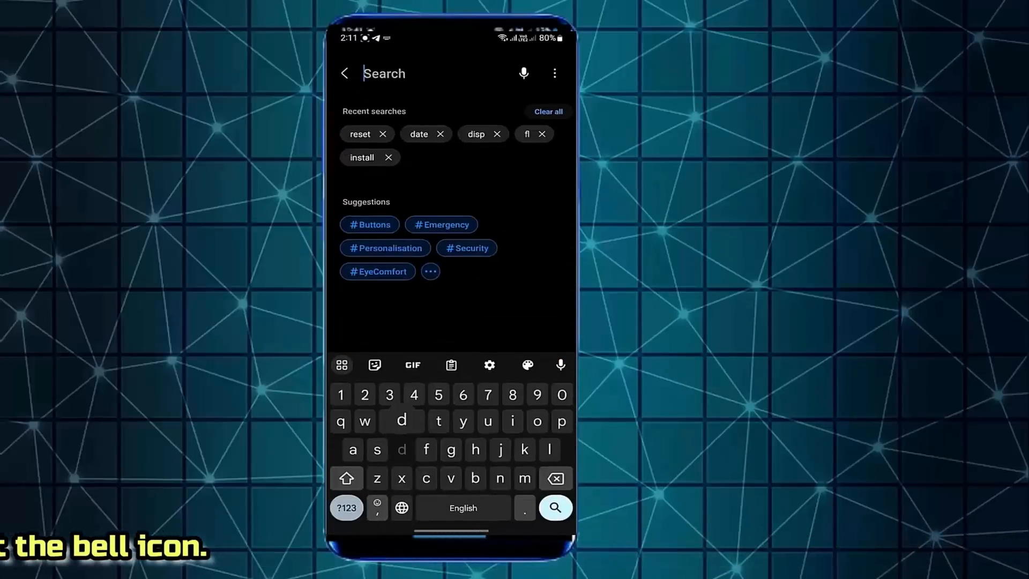
pyautogui.write('date')
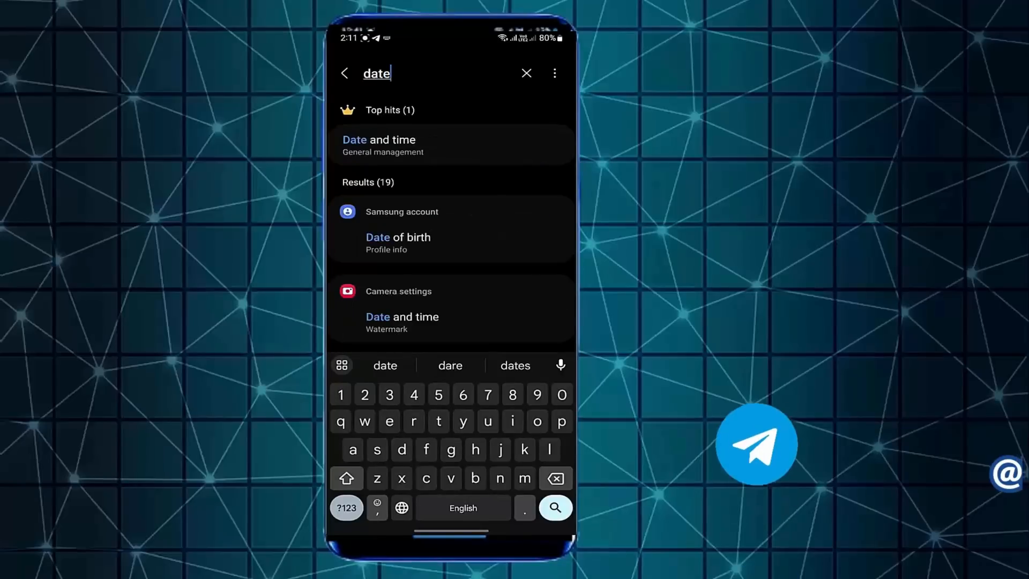
pyautogui.click(378, 145)
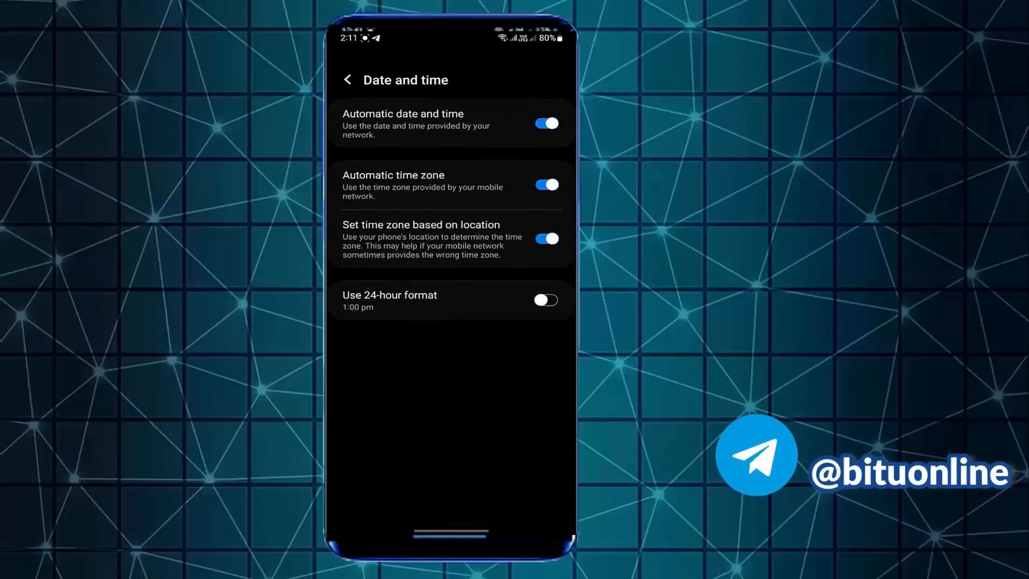
pyautogui.click(545, 123)
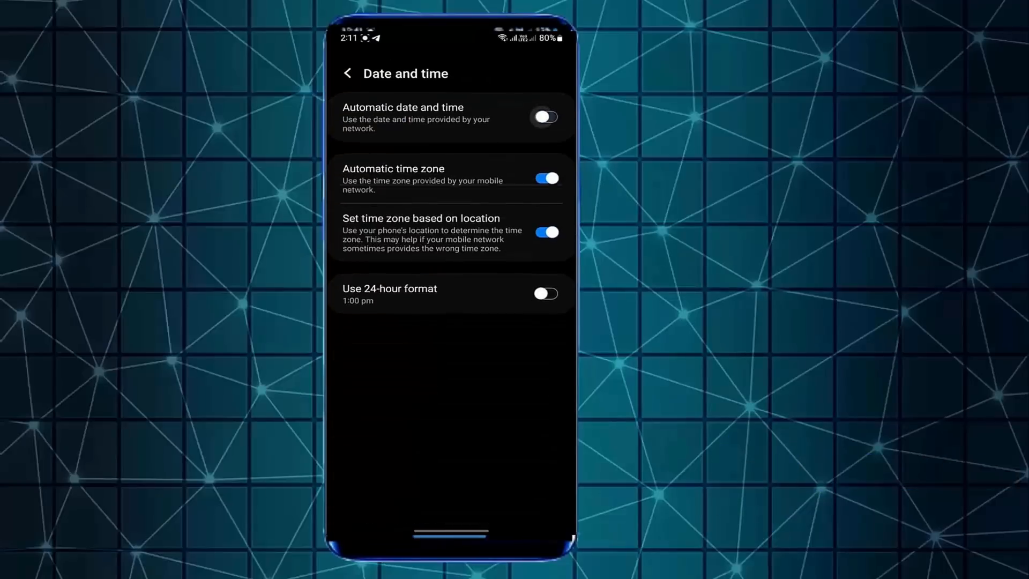
pyautogui.click(544, 117)
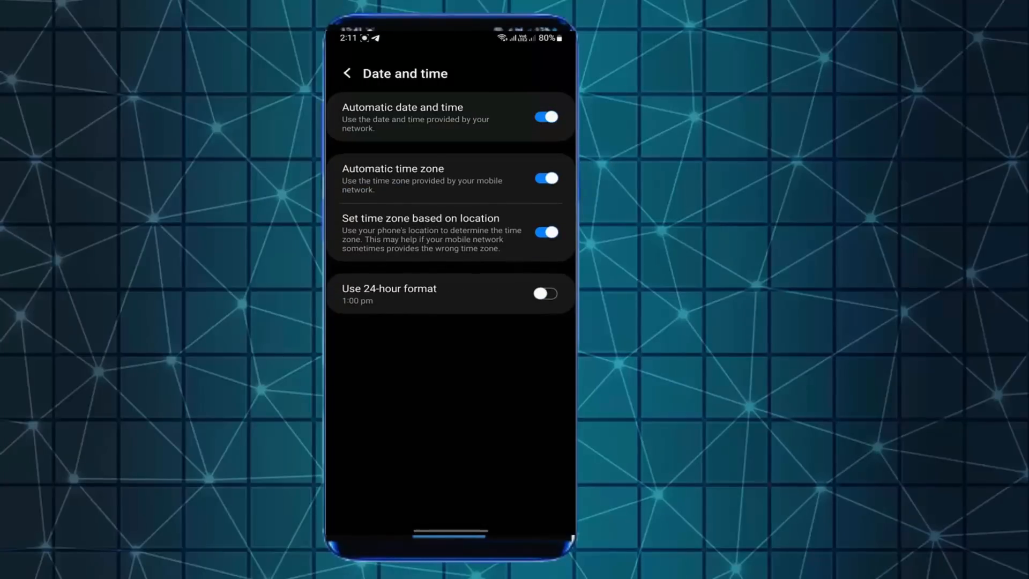
pyautogui.click(346, 73)
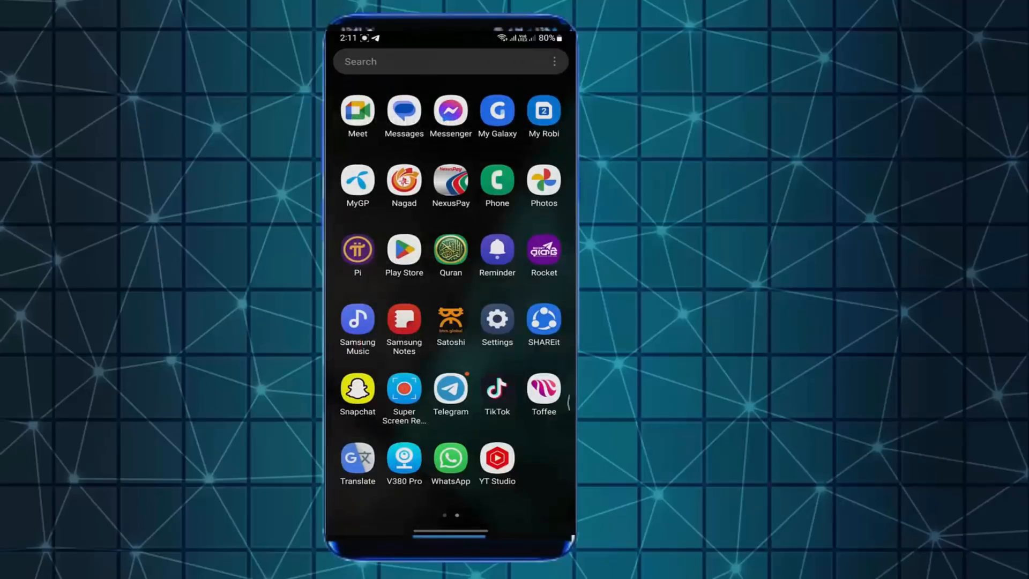
# Step: Relaunch Snapchat from the app drawer, log in and reach the camera screen
pyautogui.click(357, 388)
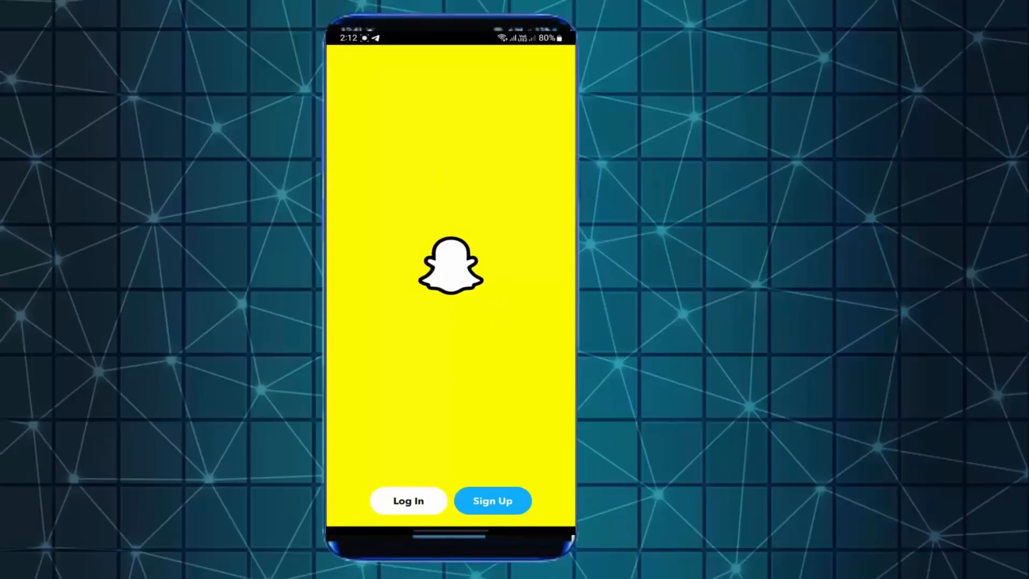
pyautogui.click(407, 500)
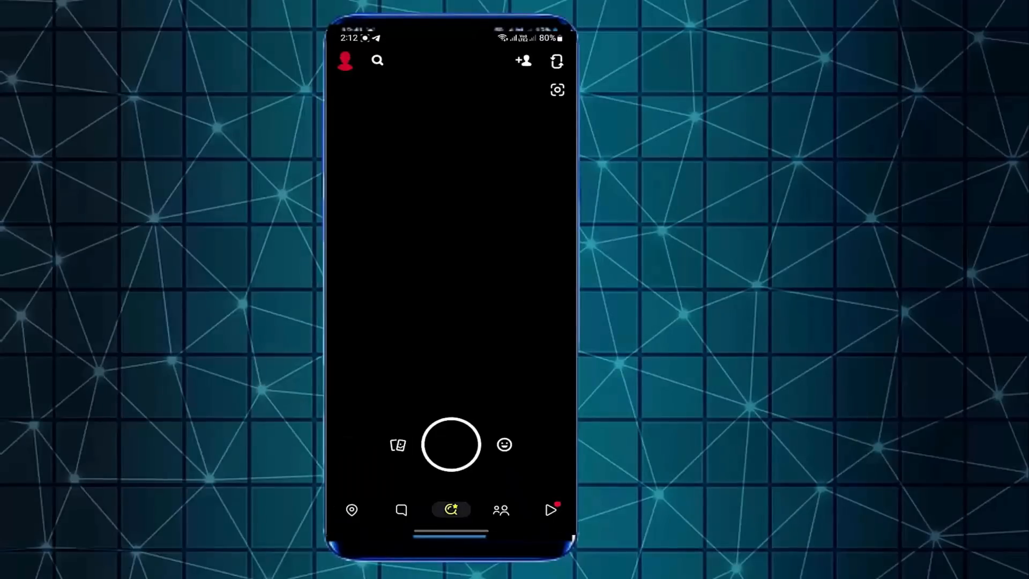
pyautogui.click(523, 60)
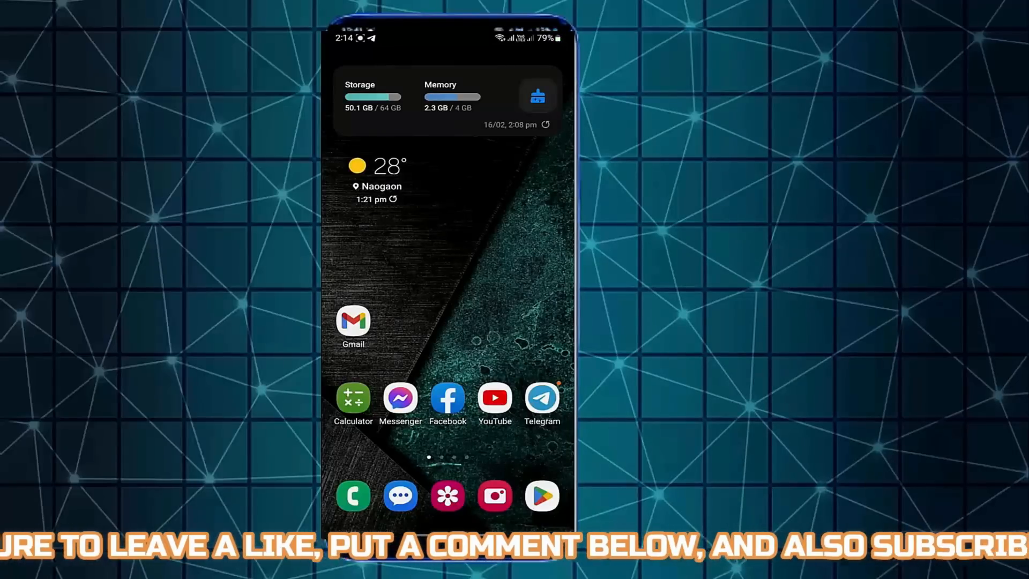
# Step: Search 's' in Play Store and open Snapchat's listing, shown as installed
pyautogui.click(541, 495)
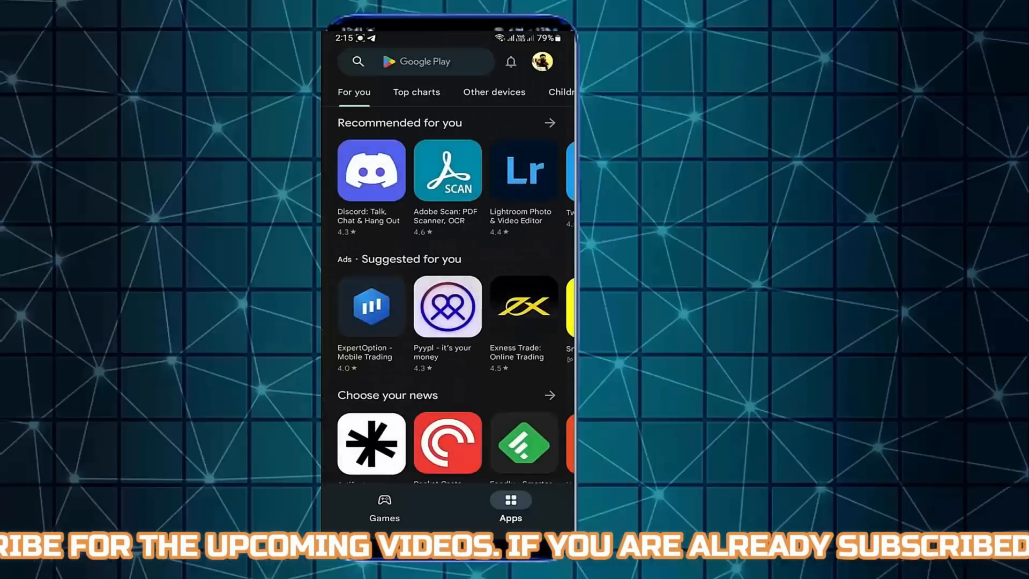
pyautogui.click(420, 61)
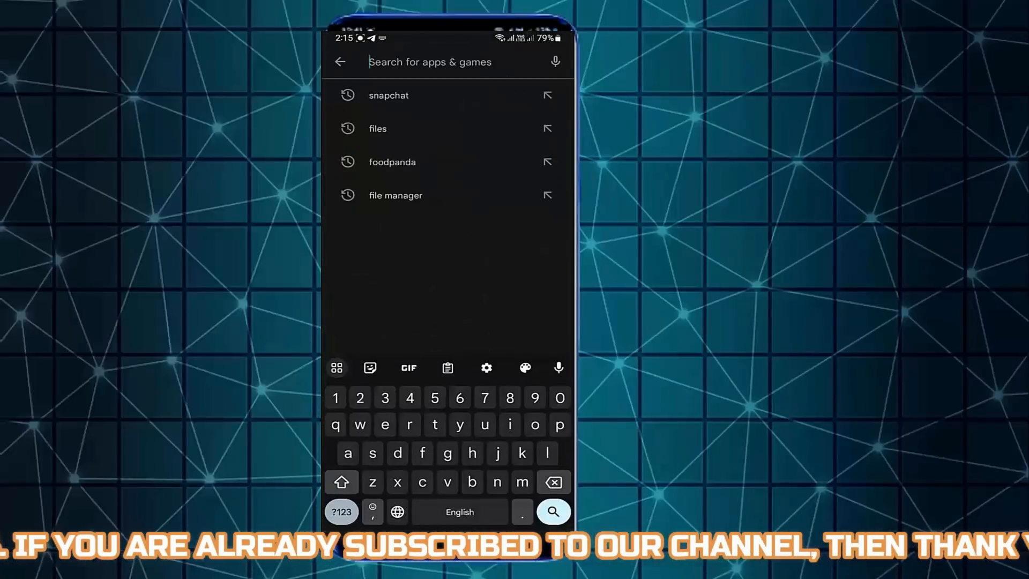
pyautogui.write('s')
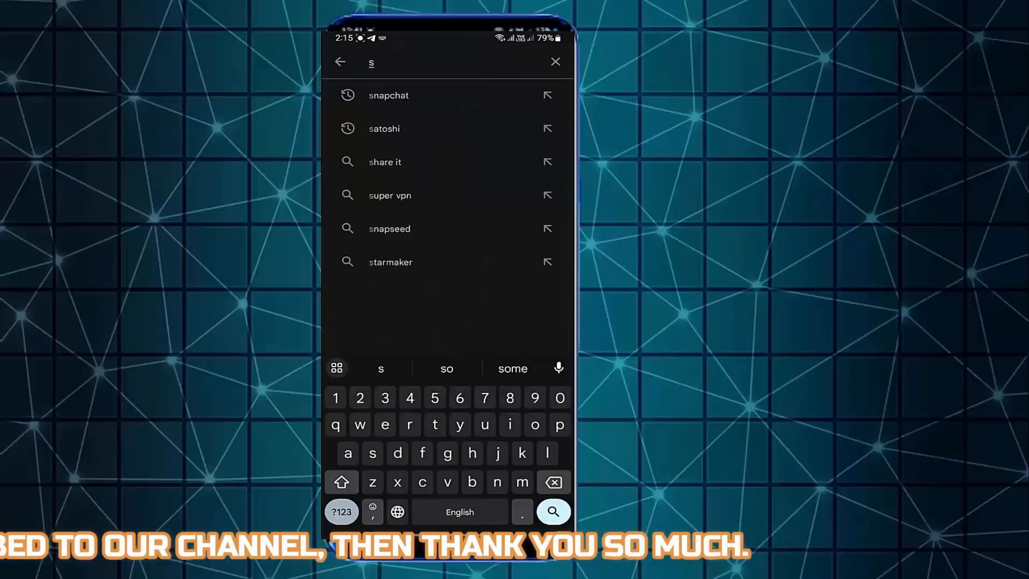
pyautogui.click(388, 96)
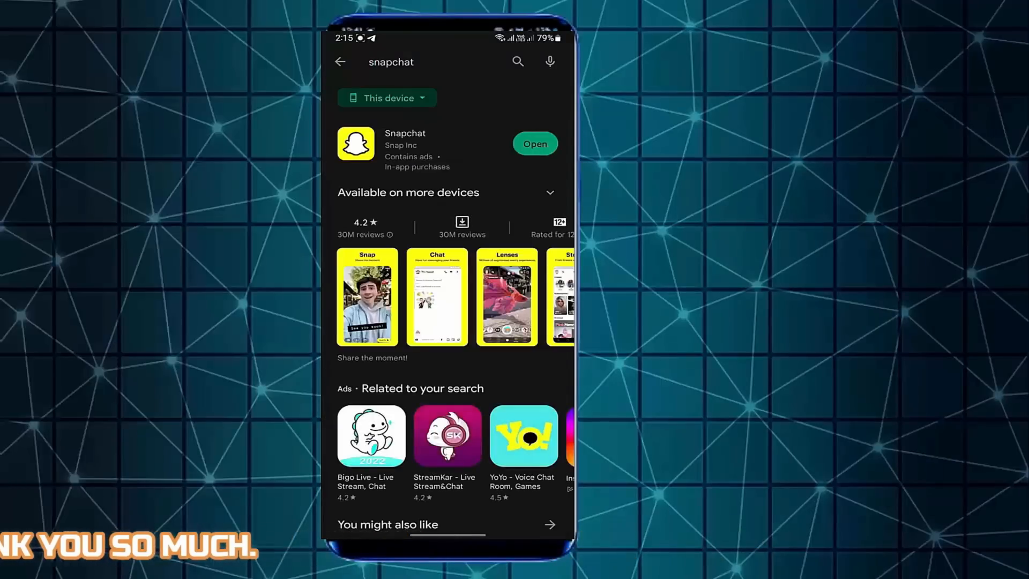